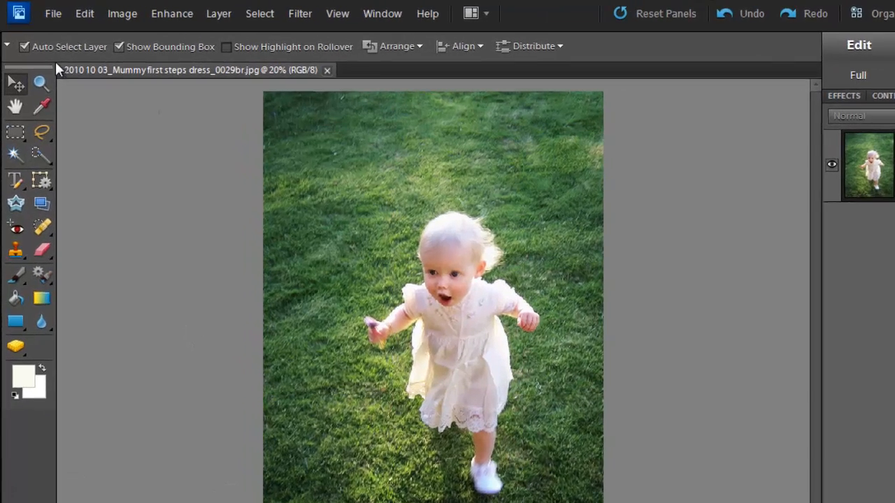
Create a blank 4 x 6 inch document at 300 ppi with a transparent background
click(71, 13)
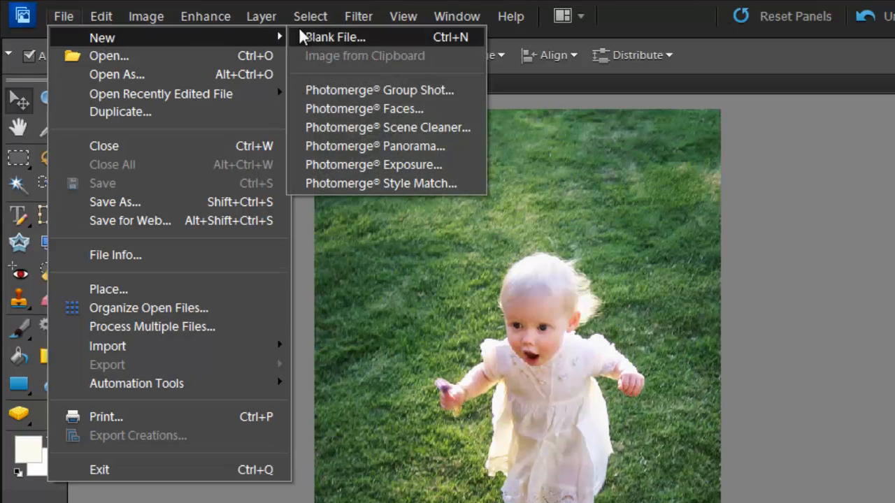
click(336, 37)
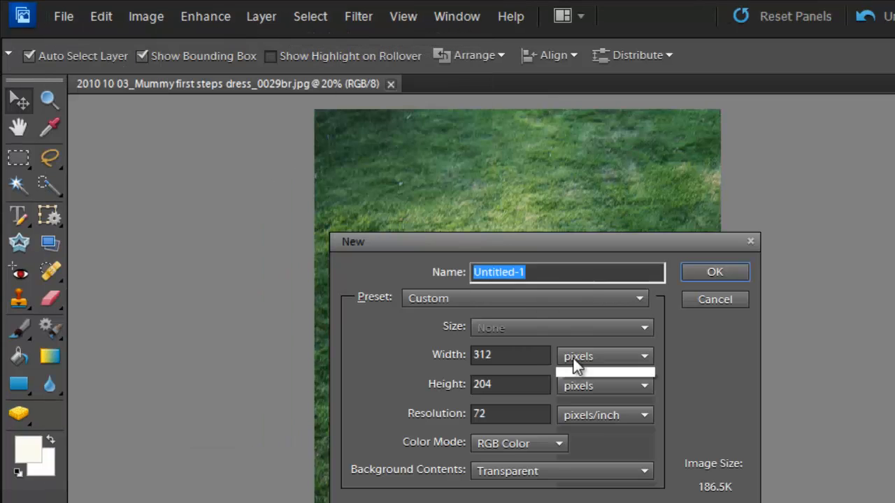
click(640, 356)
text(4)
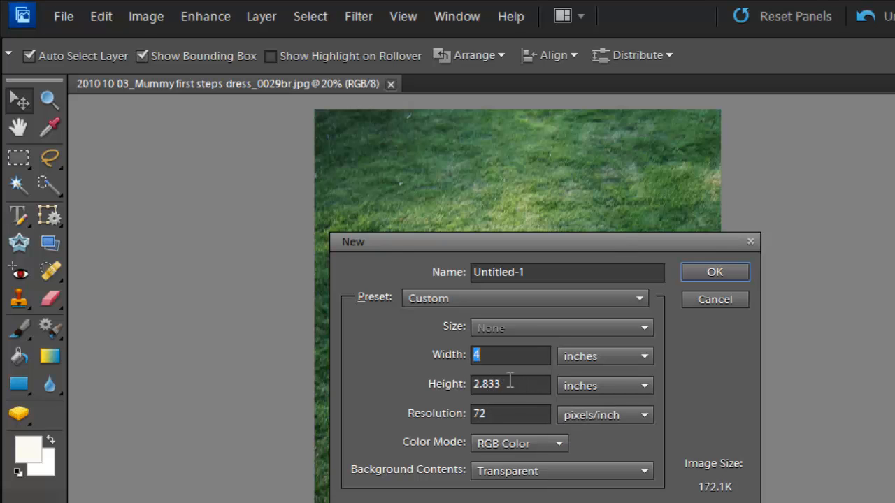
text(6)
click(511, 414)
text(300)
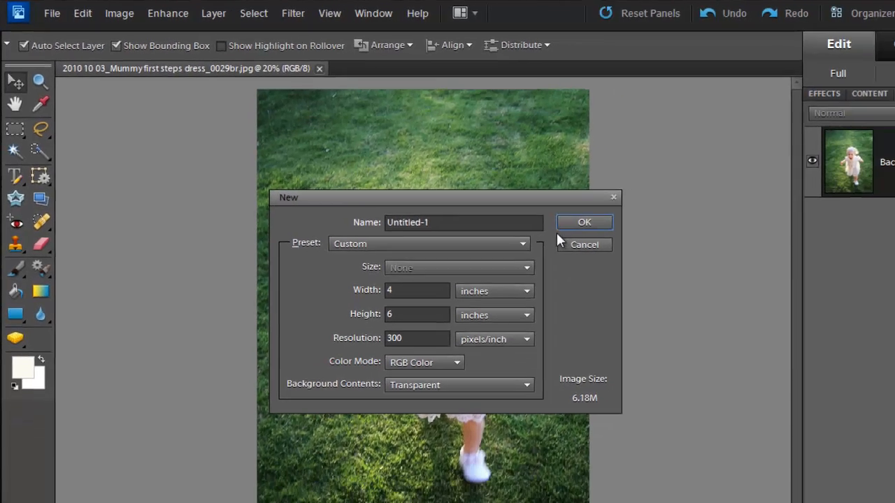
click(583, 222)
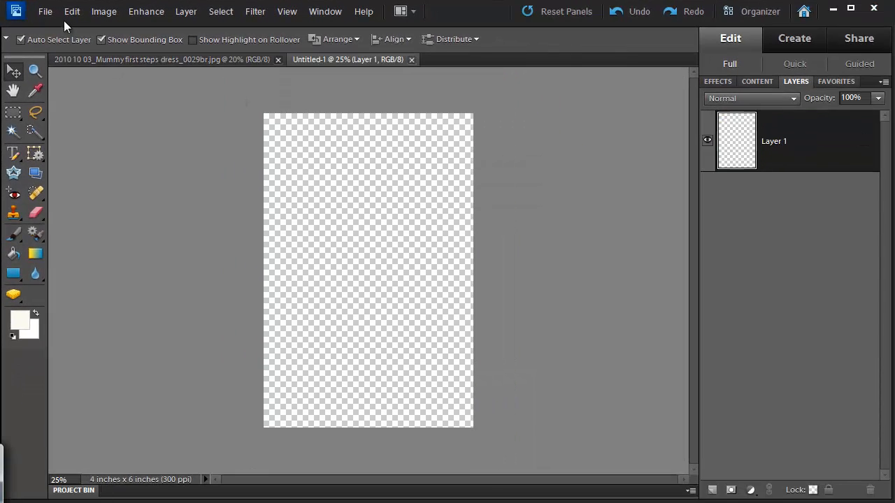
mouse_move(254, 208)
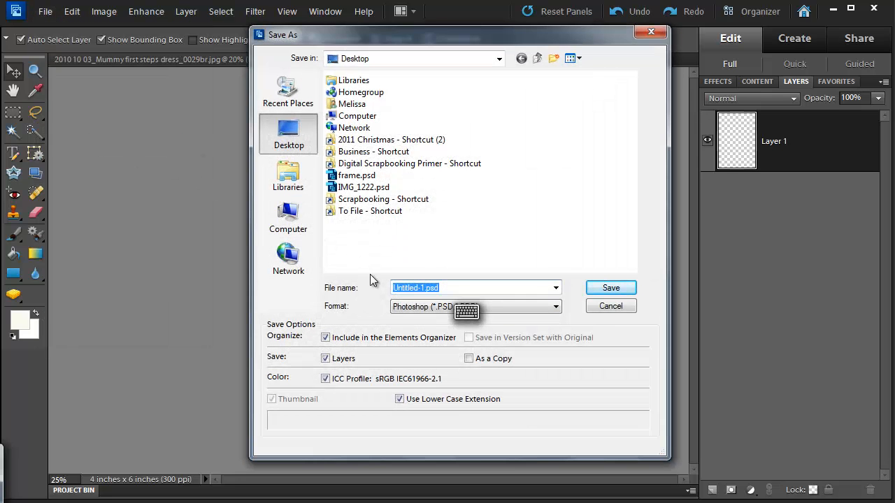
Save the blank page to the Desktop as the Photoshop file '4by6'
text(4by6)
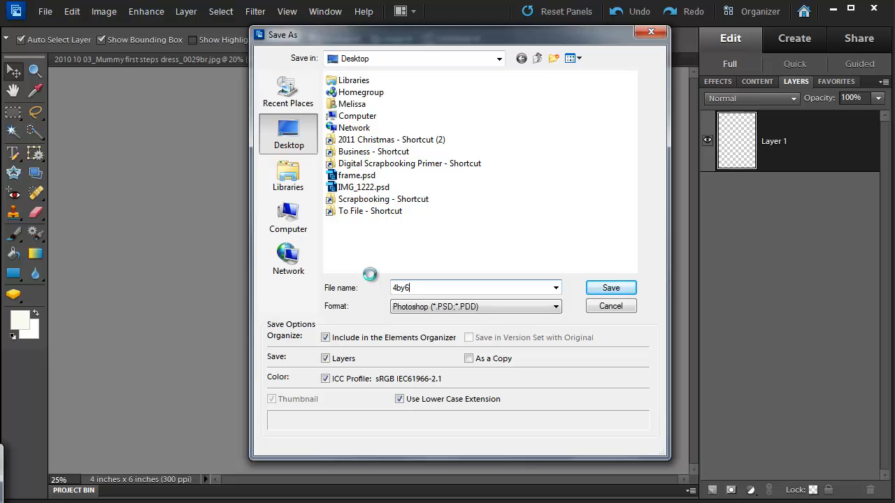
click(610, 287)
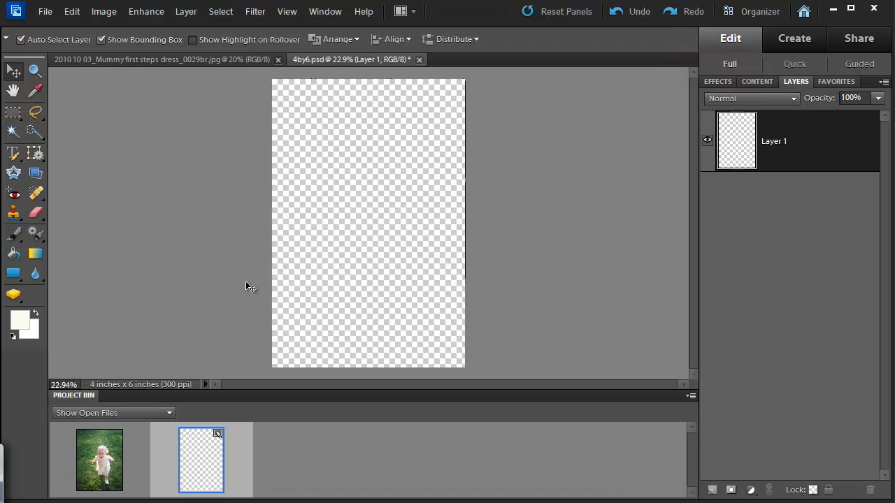
mouse_move(133, 228)
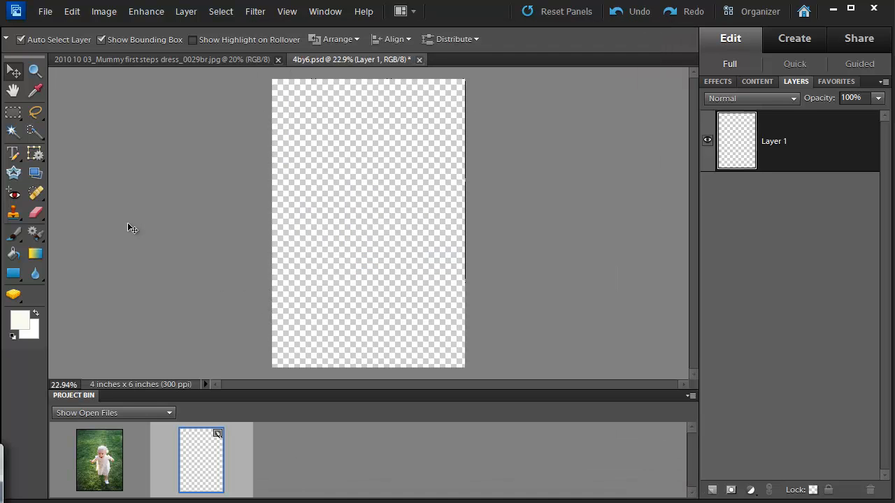
mouse_move(35, 276)
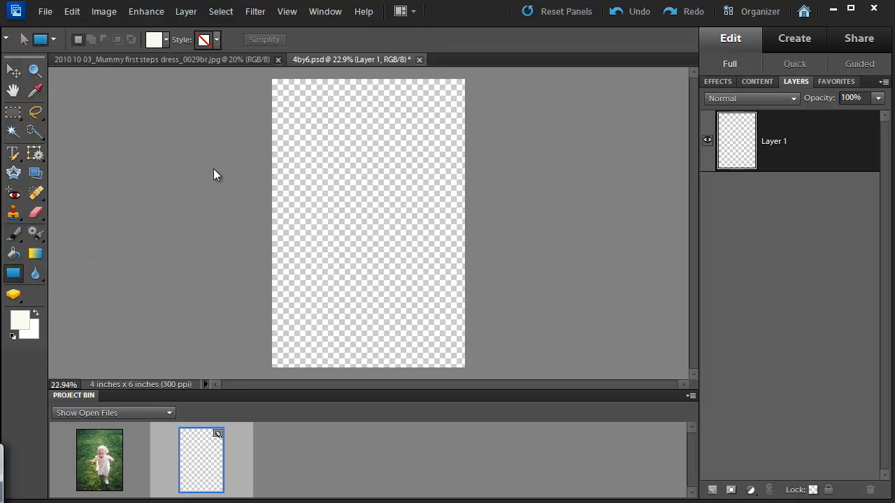
mouse_move(238, 154)
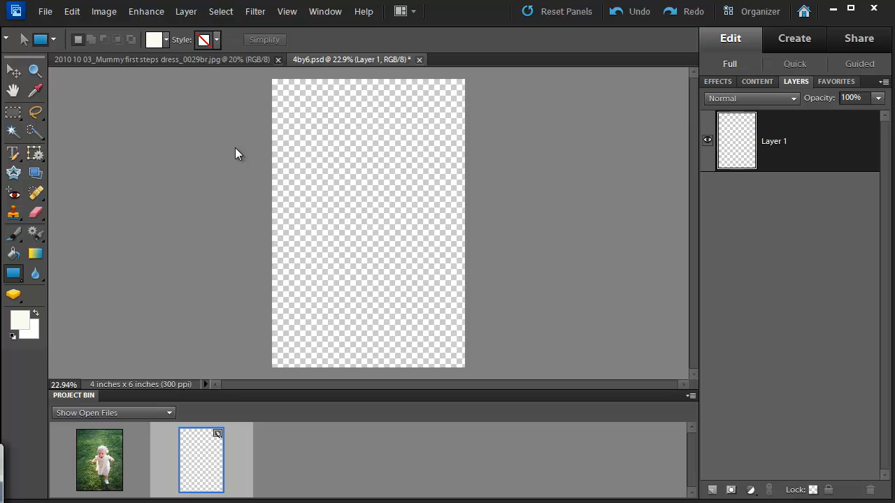
mouse_move(229, 136)
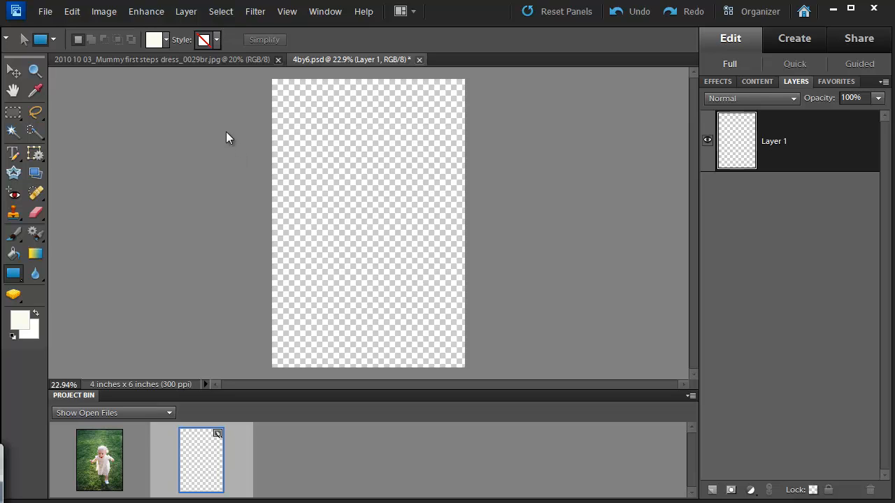
mouse_move(240, 143)
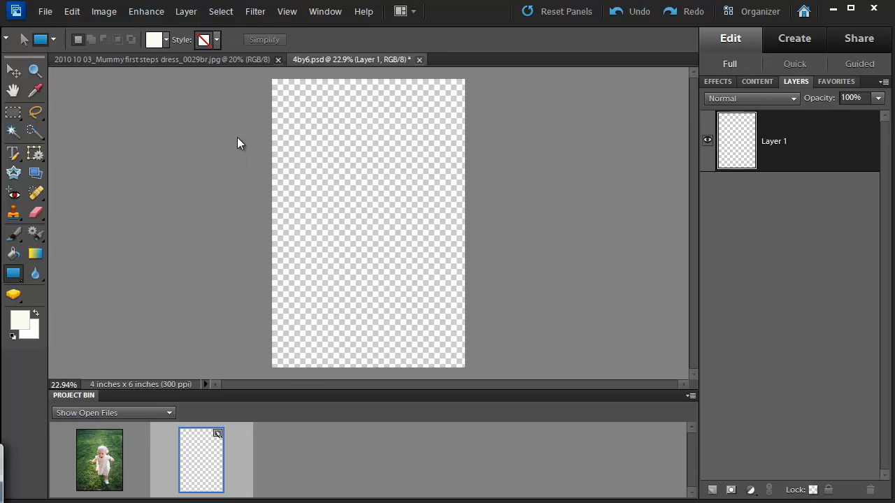
mouse_move(242, 144)
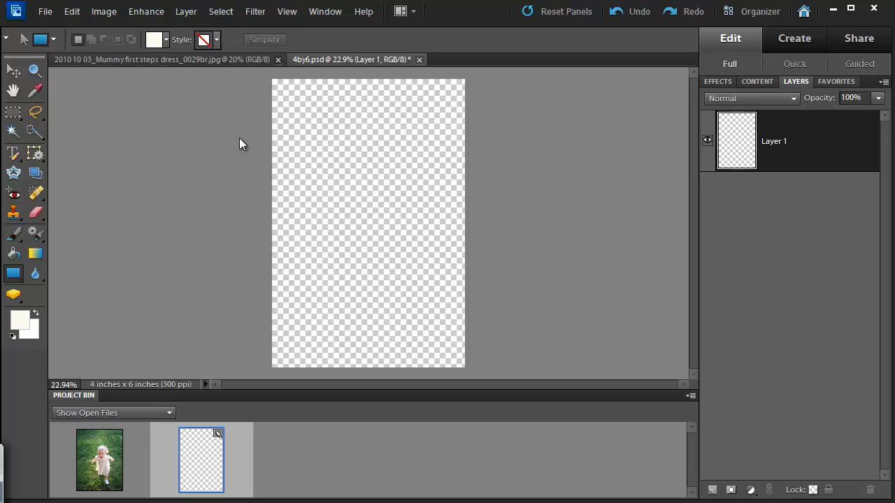
mouse_move(257, 92)
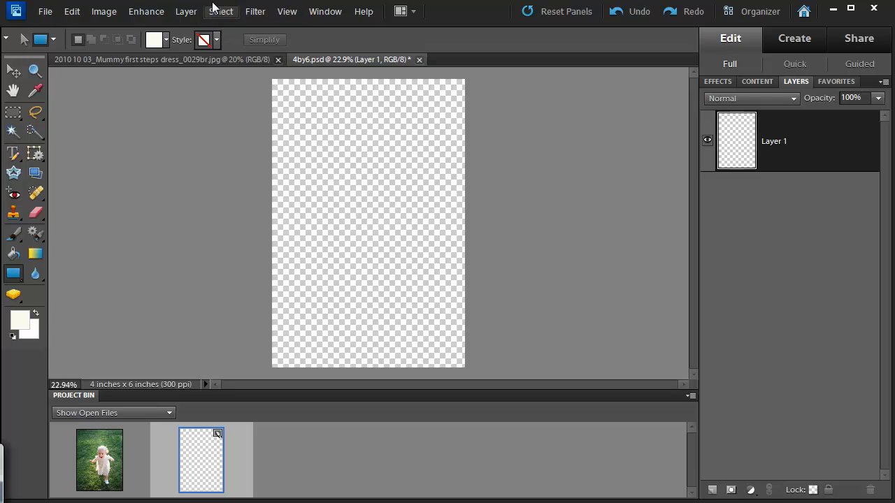
mouse_move(290, 17)
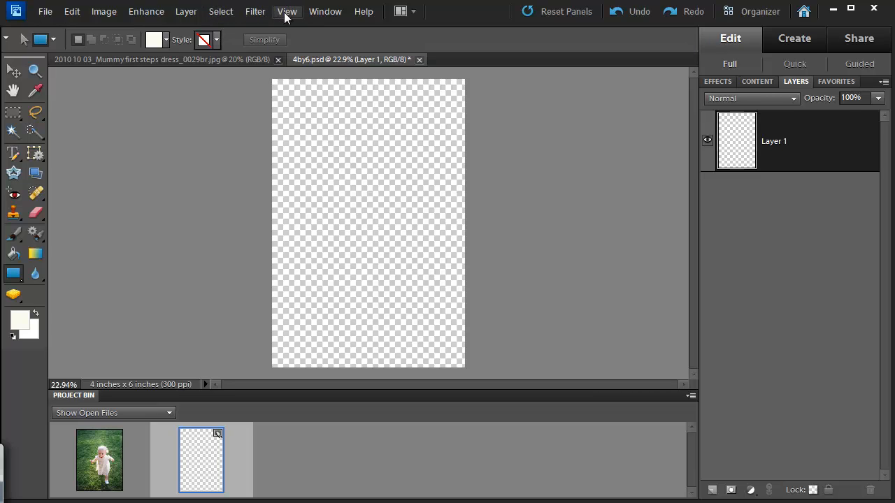
Add a horizontal guide at 3 inches
click(287, 11)
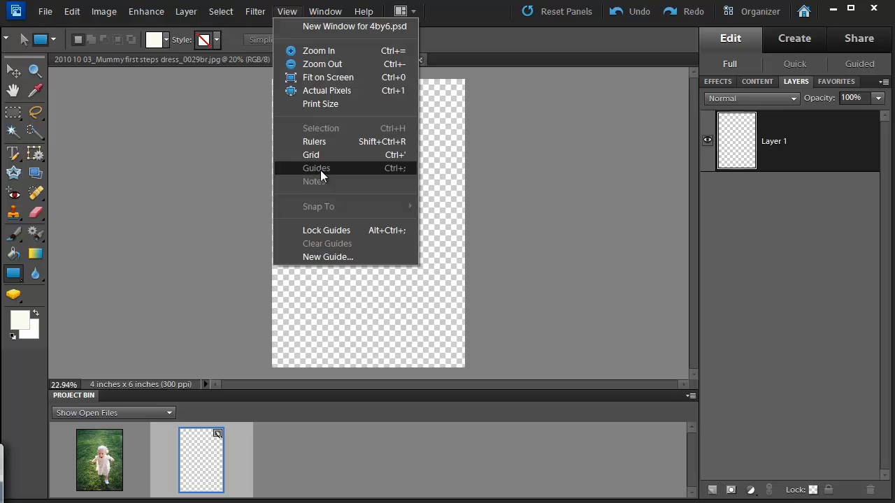
mouse_move(299, 48)
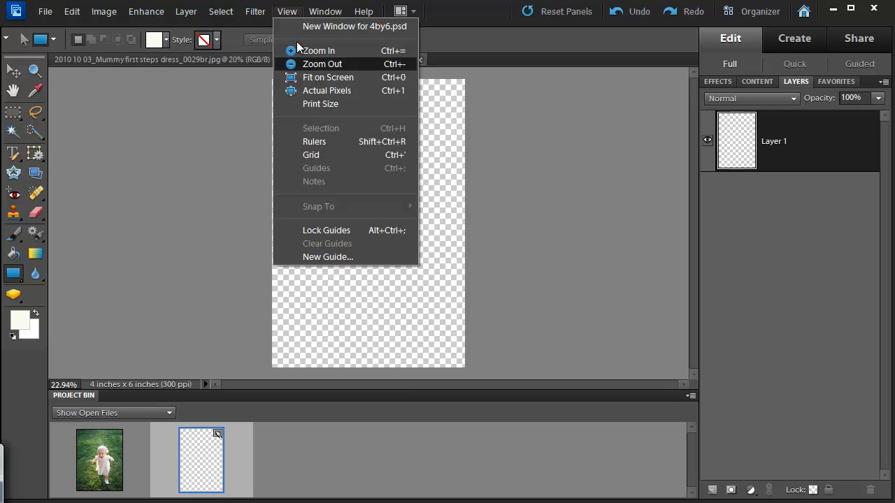
mouse_move(321, 267)
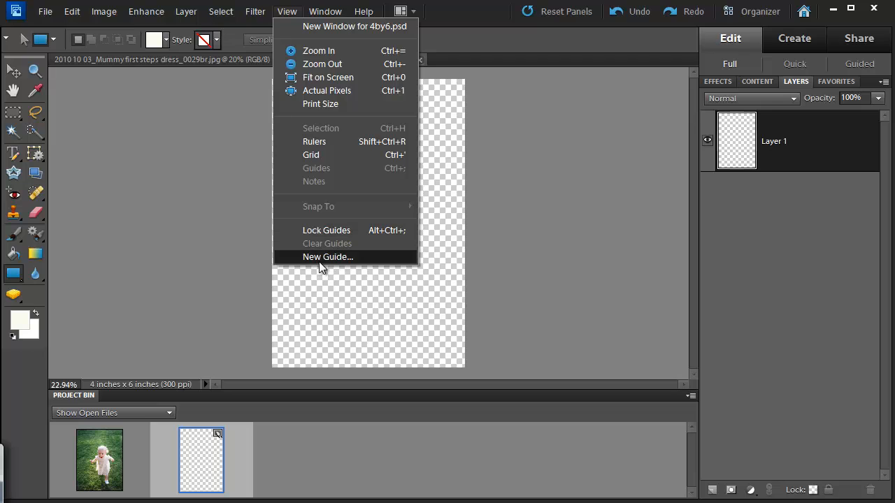
click(328, 256)
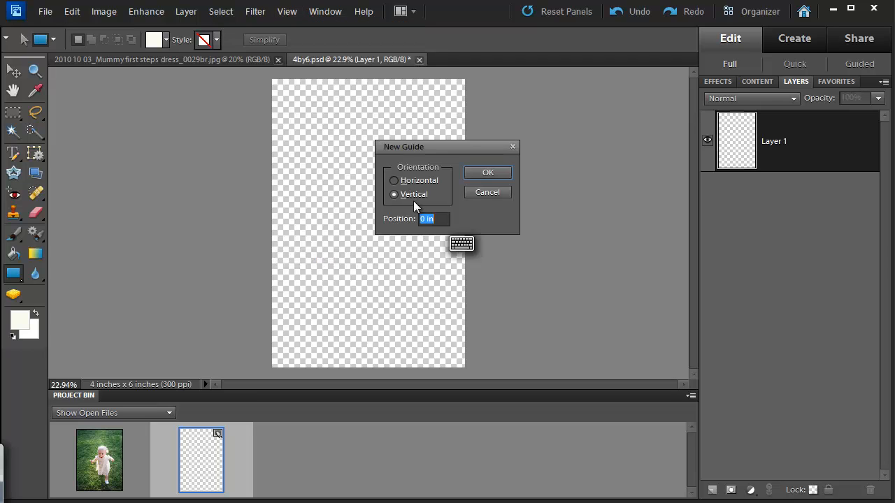
click(394, 180)
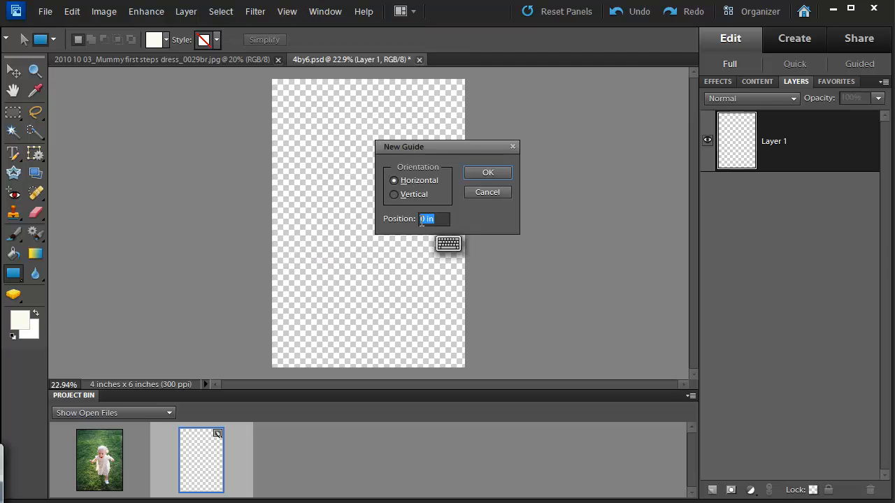
text(3i)
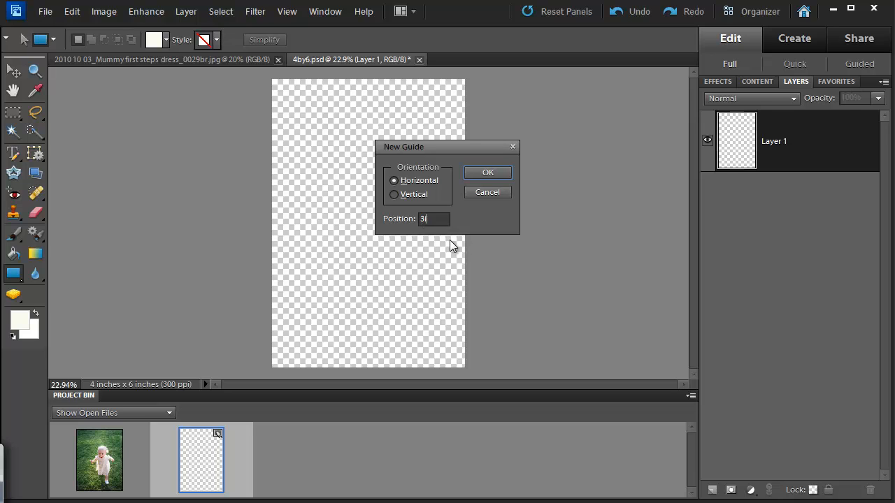
Add a vertical guide through the centre of the page
click(487, 173)
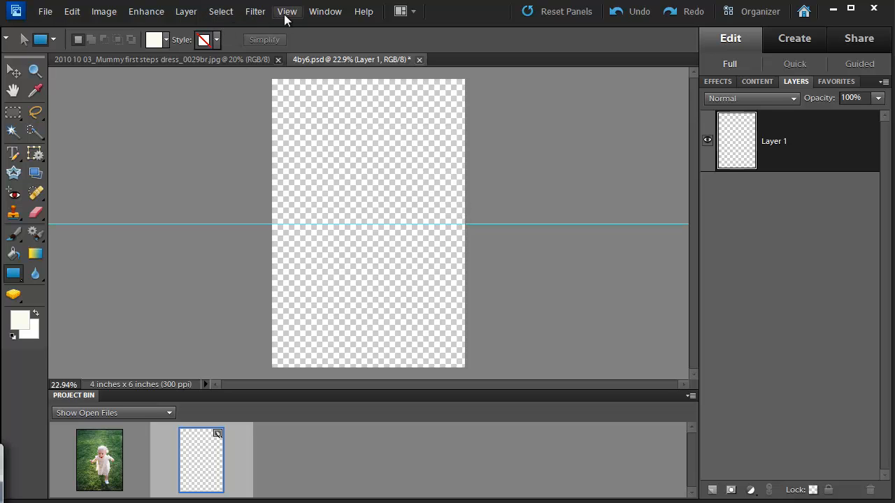
click(299, 11)
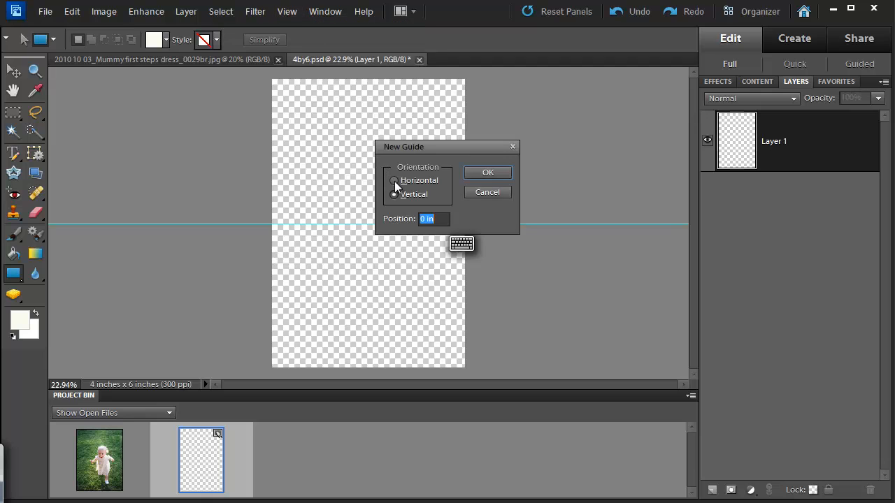
click(487, 172)
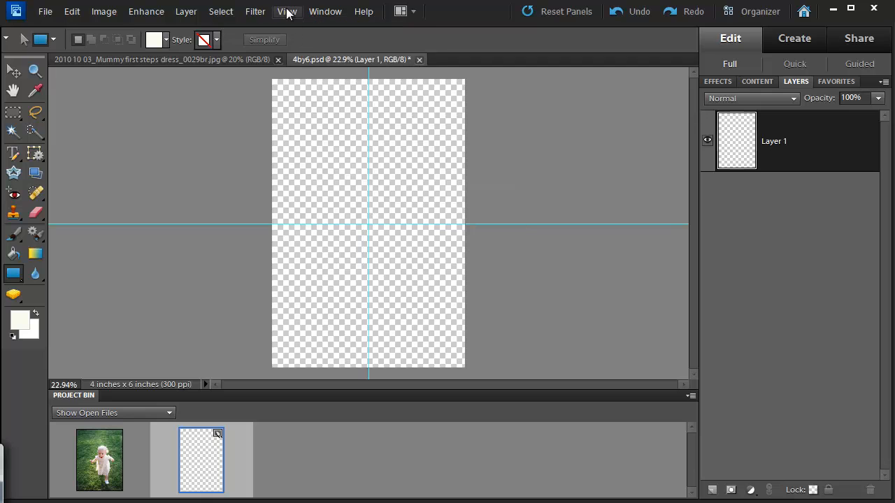
Draw a cream rectangle over the top half, down to the horizontal guide
click(287, 12)
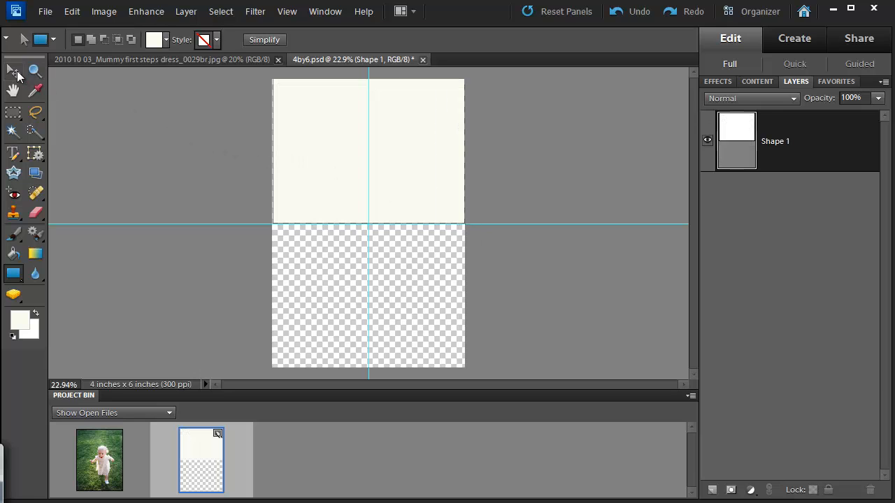
click(9, 70)
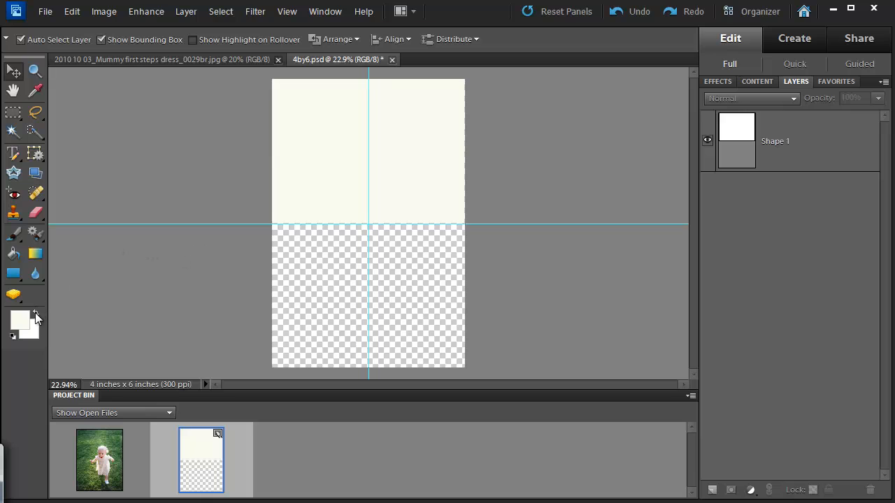
Draw an olive rectangle over the bottom-left quarter
click(20, 326)
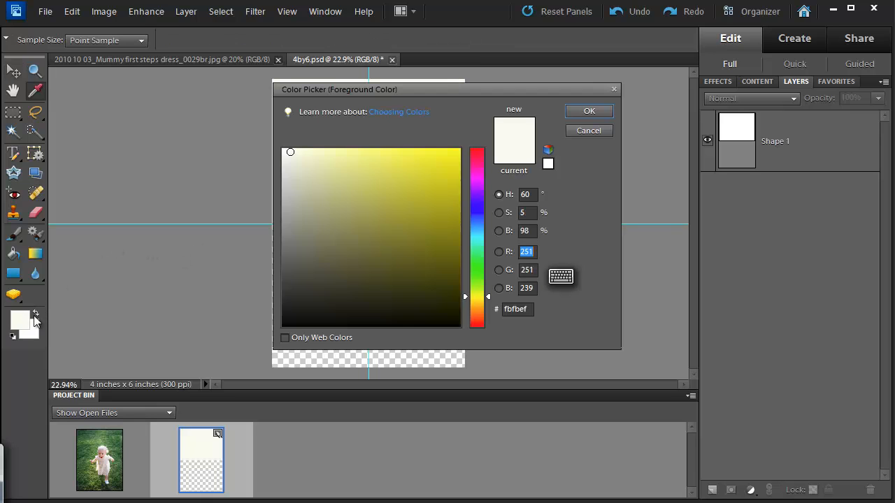
click(589, 110)
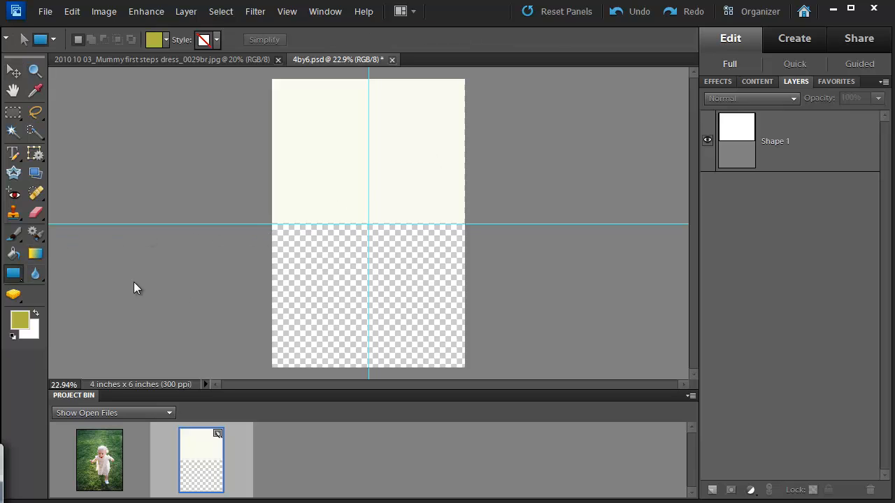
drag(273, 226, 291, 269)
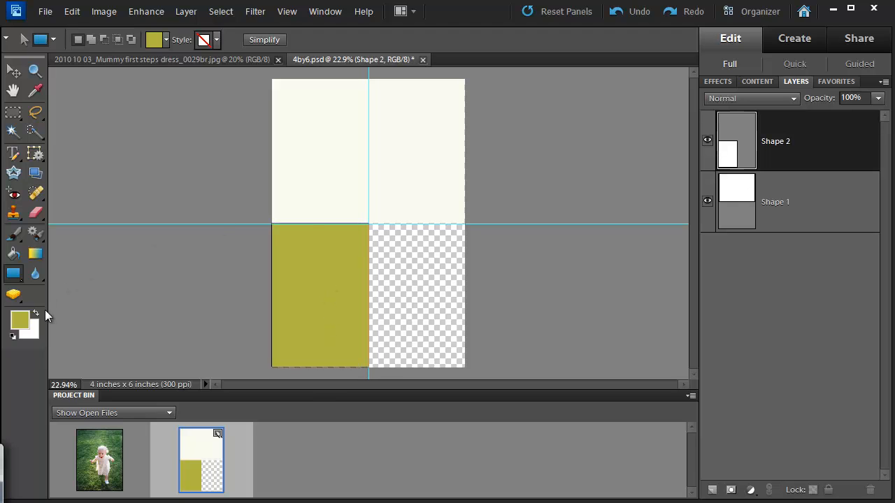
Make the bottom-right rectangle blue and reselect the bottom-left rectangle's colour
click(11, 72)
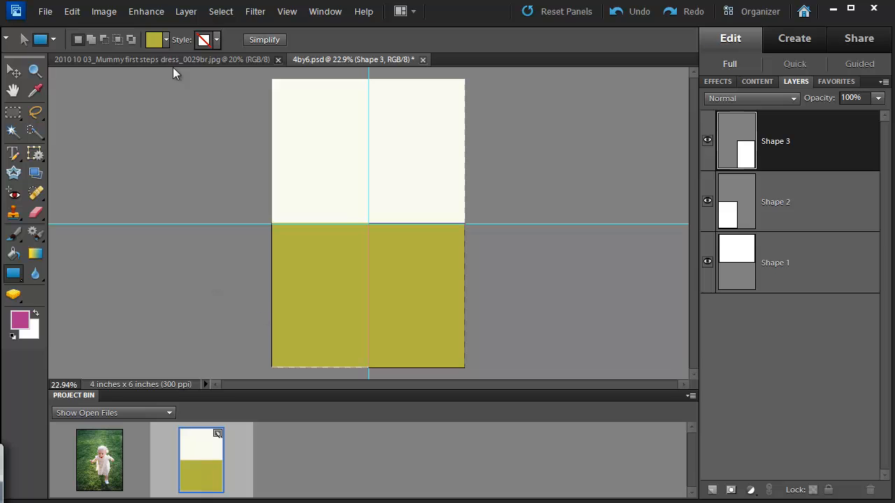
click(164, 40)
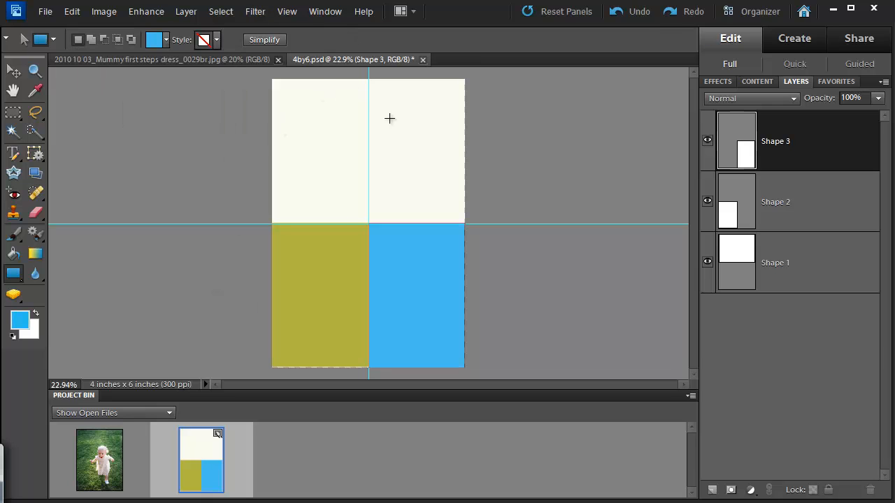
click(775, 202)
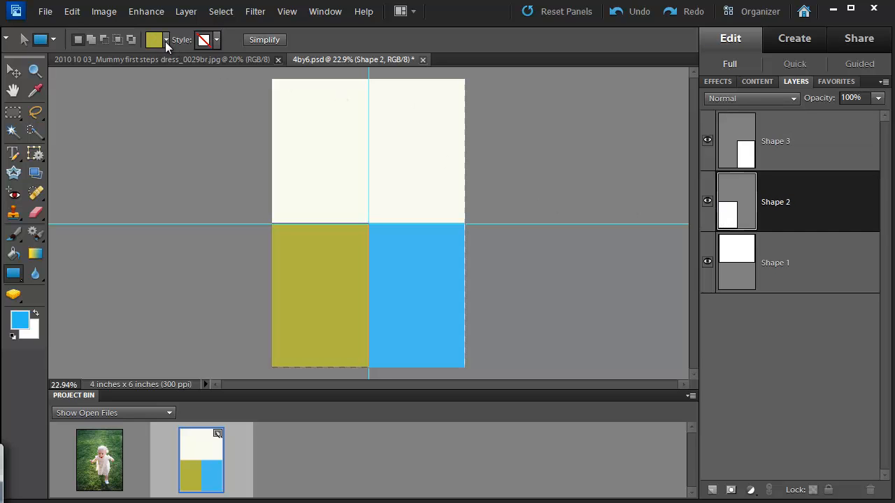
click(165, 40)
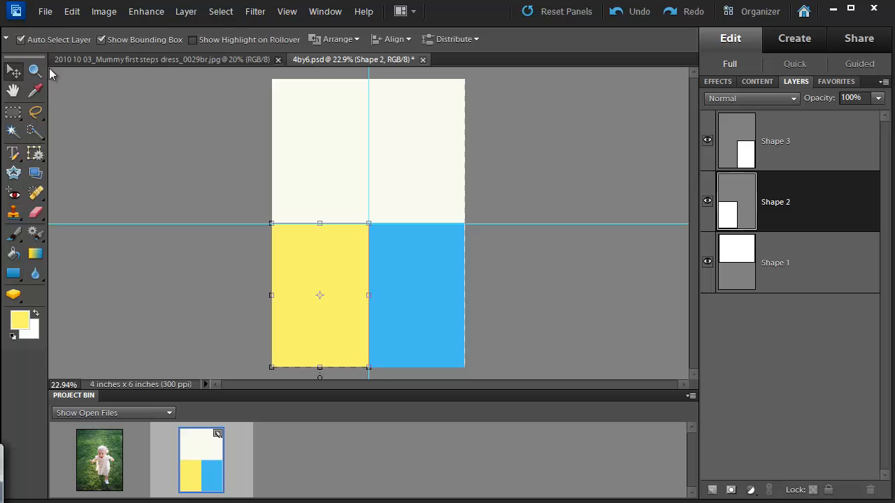
Stretch the cream top and blue right blocks flush to the page's right edge
click(796, 263)
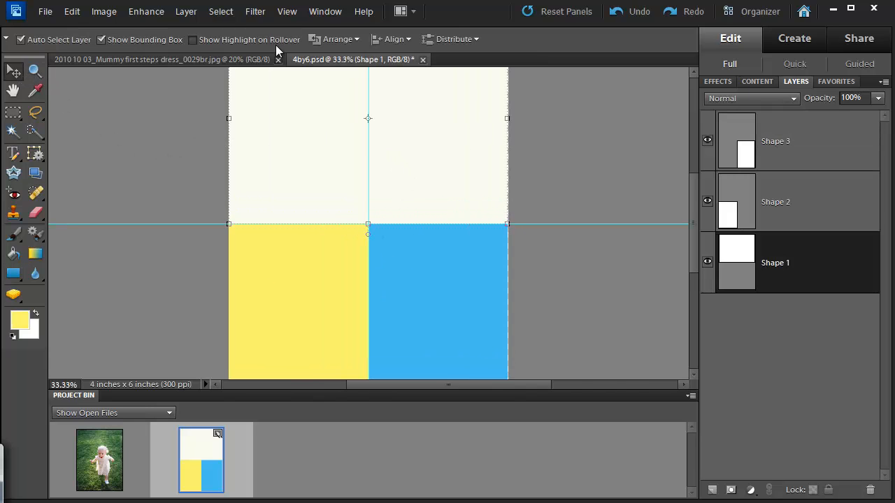
click(286, 11)
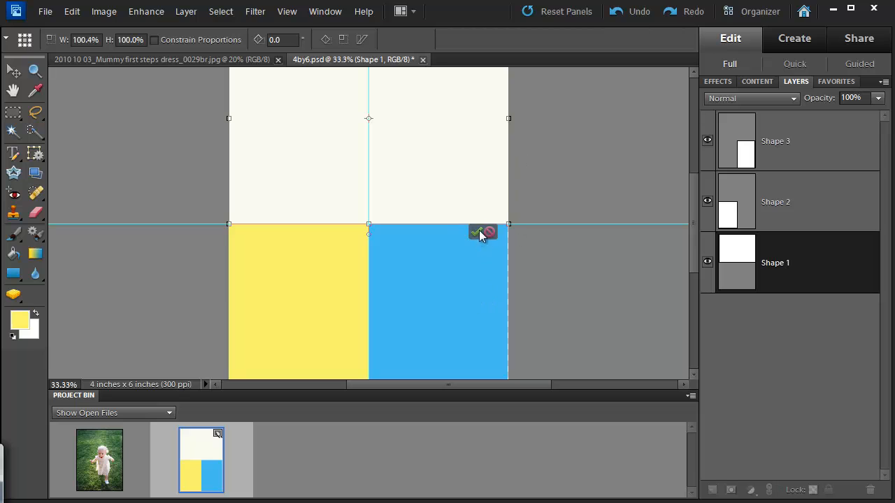
click(476, 232)
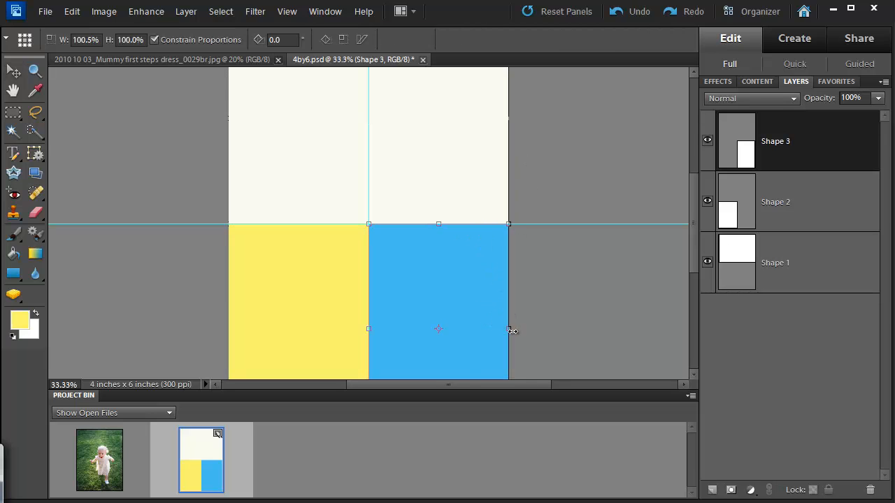
click(12, 72)
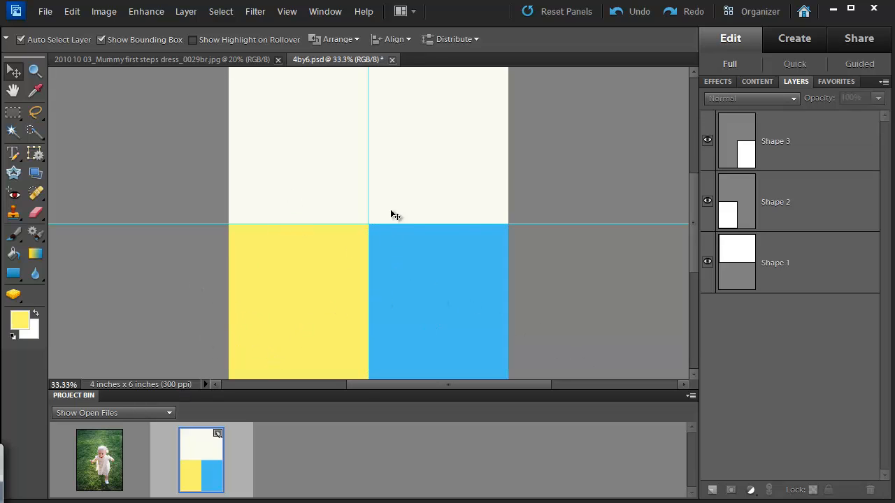
Bring the baby photo into the print, then rotate and enlarge it over the top half
click(795, 262)
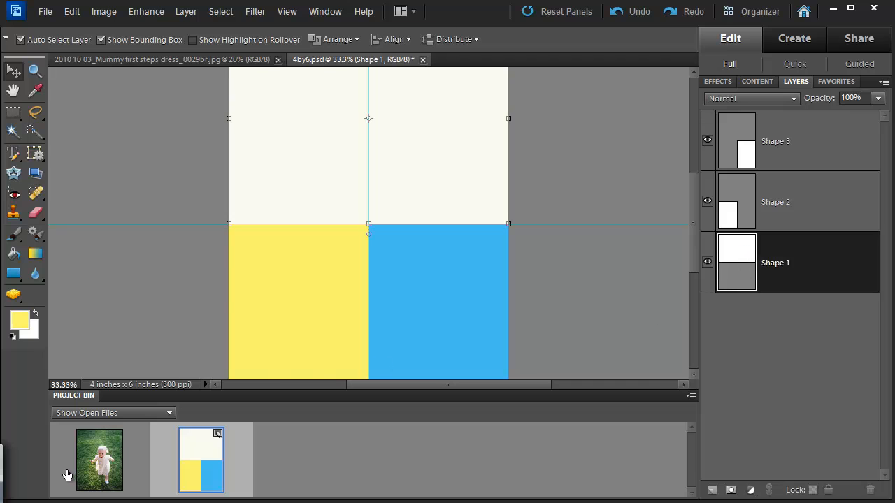
drag(99, 459, 323, 133)
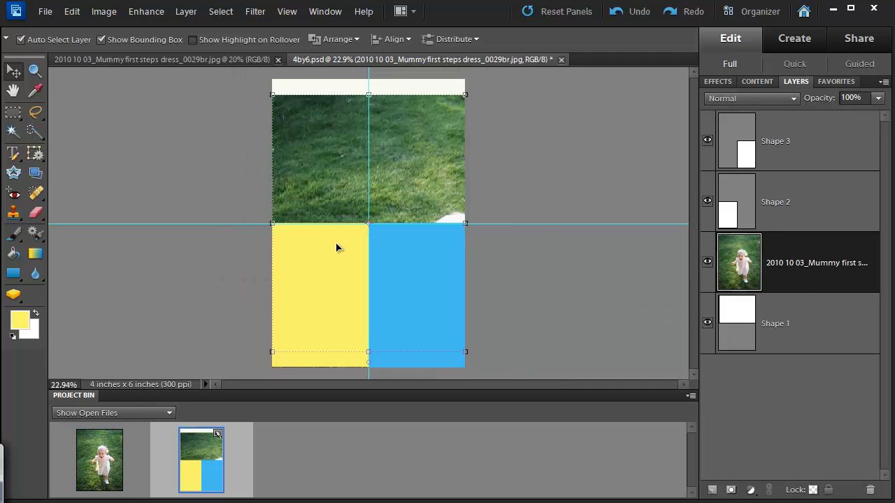
mouse_move(459, 295)
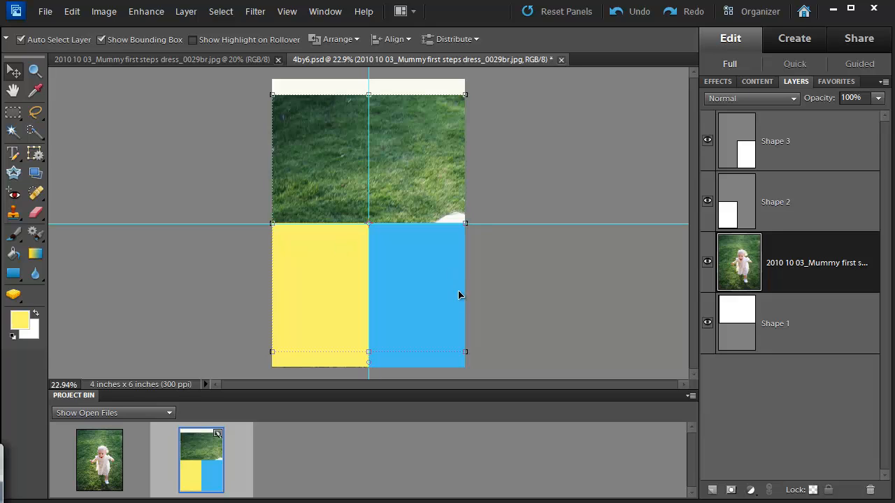
mouse_move(274, 102)
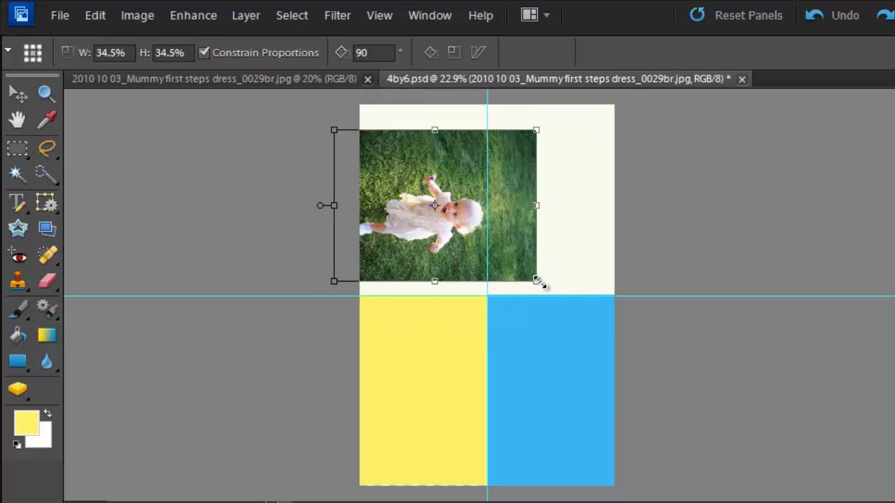
drag(538, 281, 619, 302)
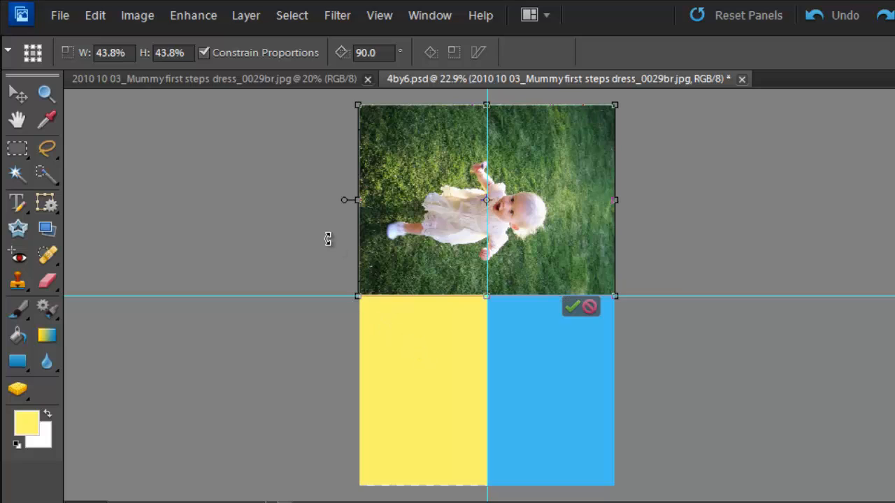
mouse_move(344, 233)
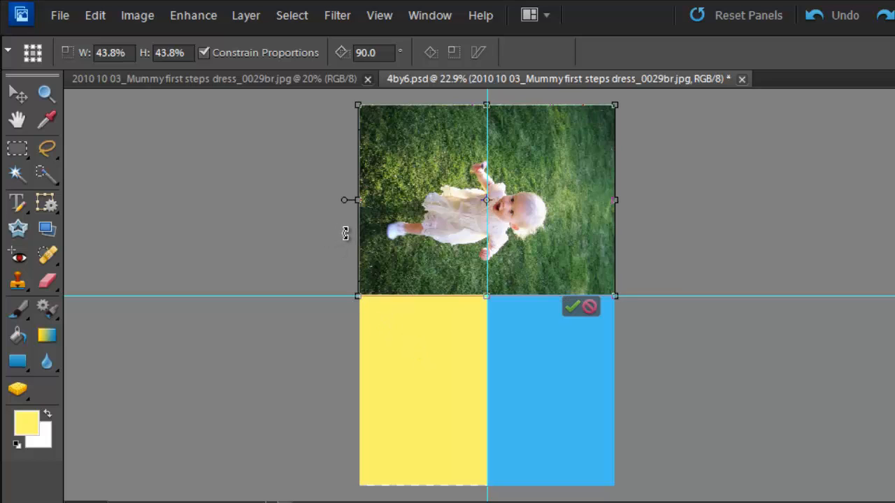
mouse_move(571, 309)
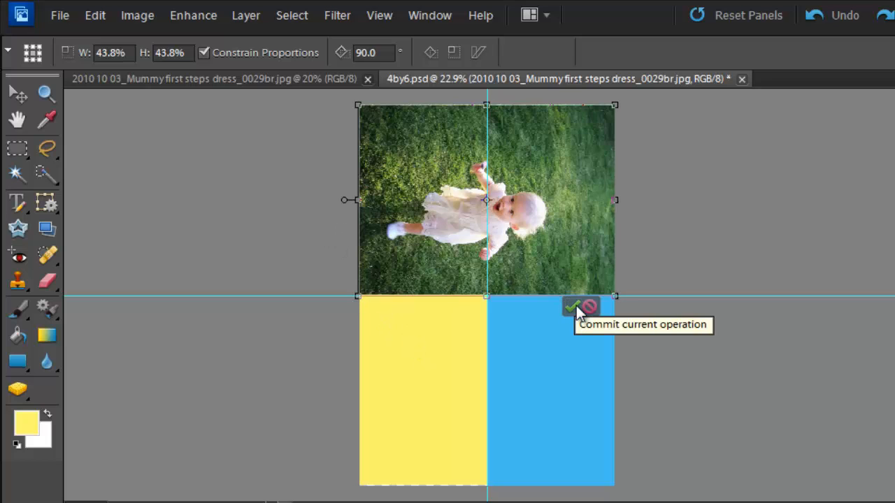
click(567, 306)
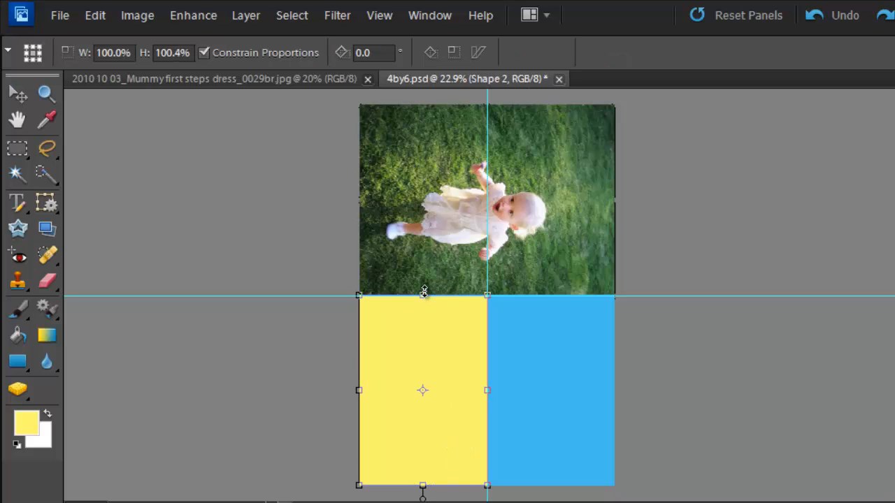
Scale the upright photo copy down to fit the bottom-left placeholder
click(14, 90)
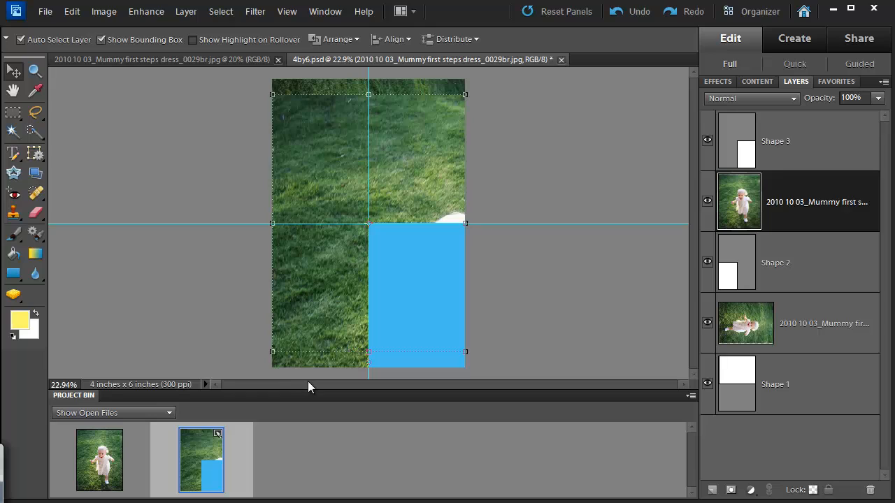
mouse_move(320, 388)
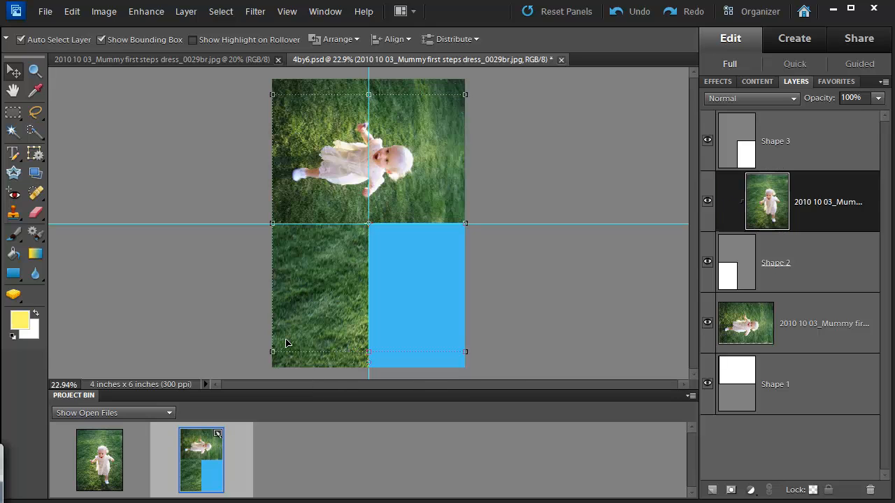
mouse_move(471, 98)
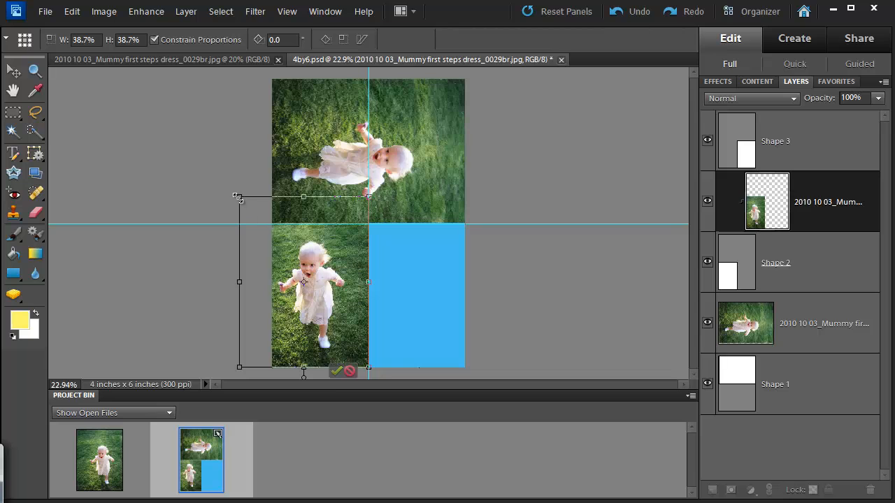
drag(239, 195, 263, 216)
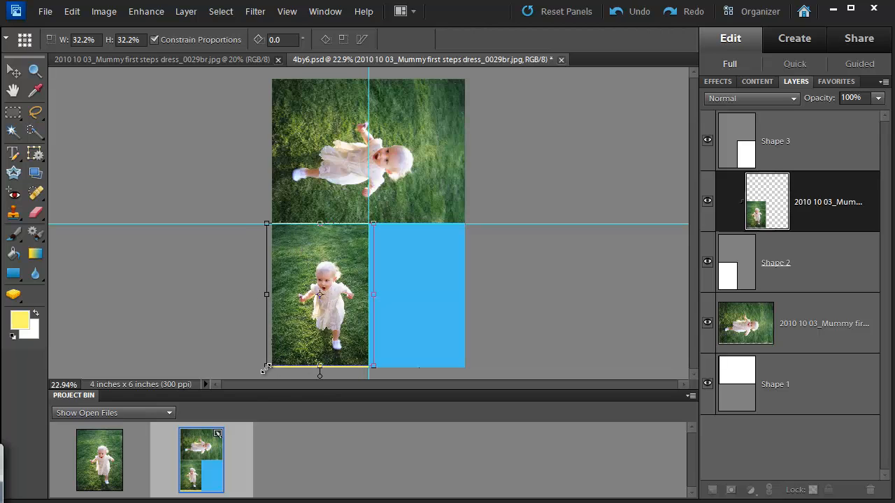
drag(266, 367, 263, 371)
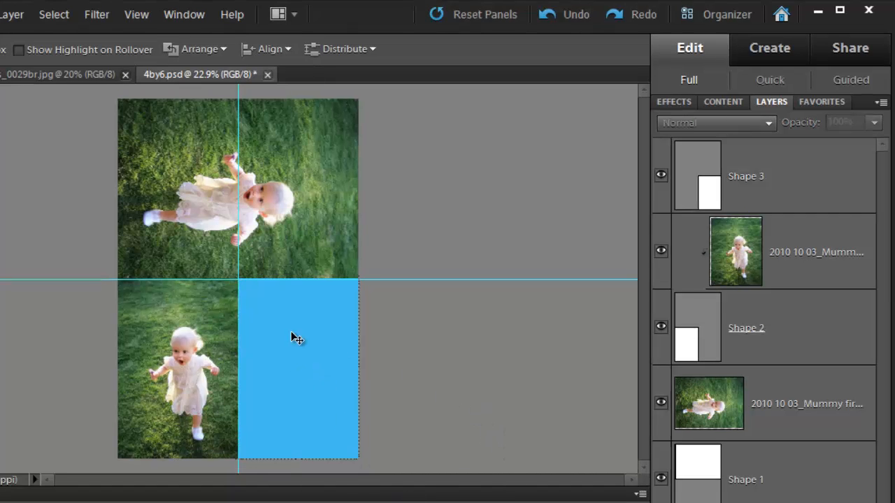
Duplicate the upright toddler photo layer for the bottom-right placeholder
click(813, 251)
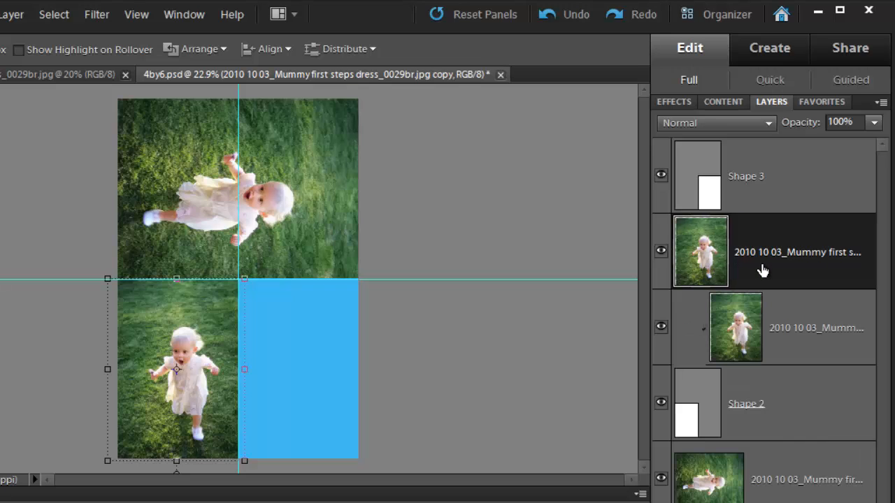
mouse_move(706, 152)
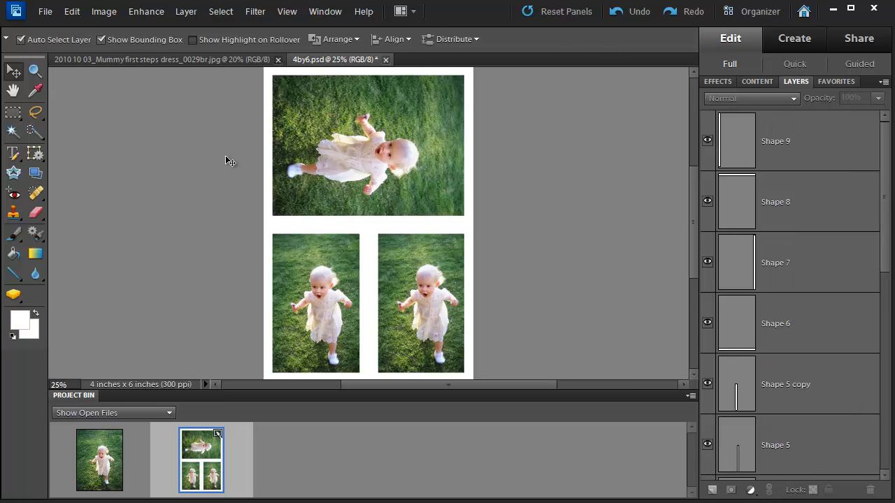
click(44, 12)
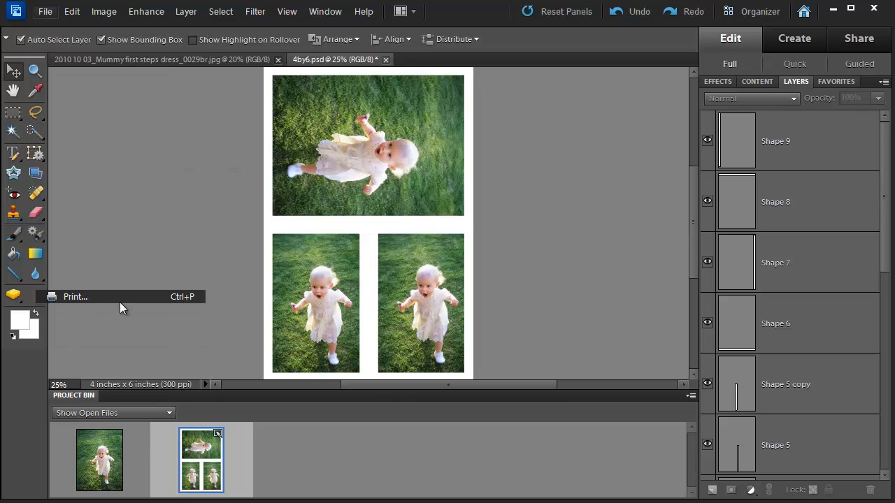
click(159, 320)
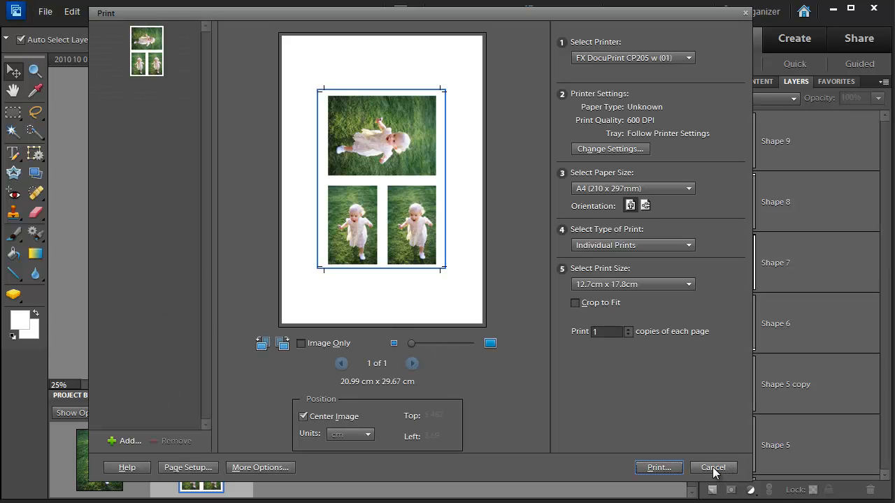
click(712, 468)
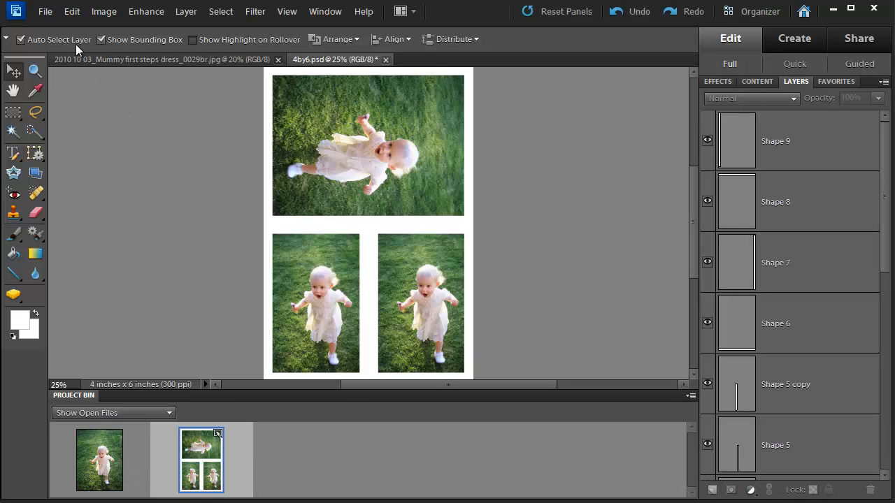
Save the collage as a JPEG at Quality 12 (Maximum)
click(44, 11)
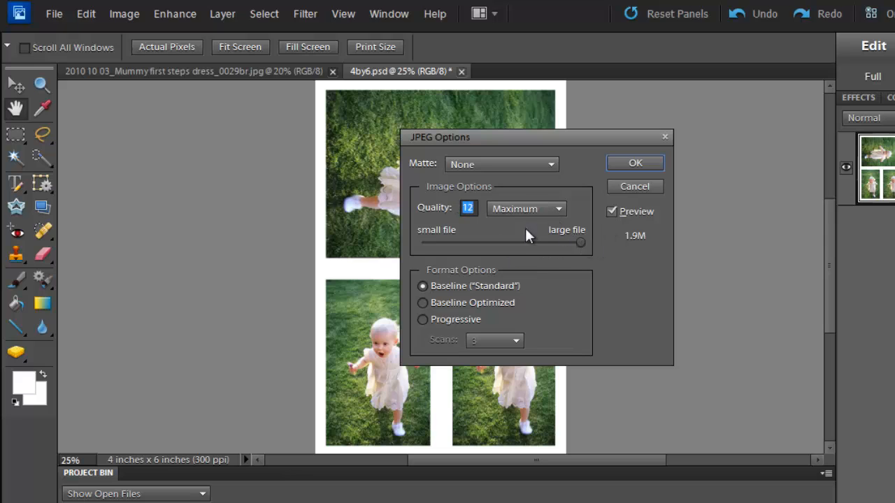
mouse_move(439, 210)
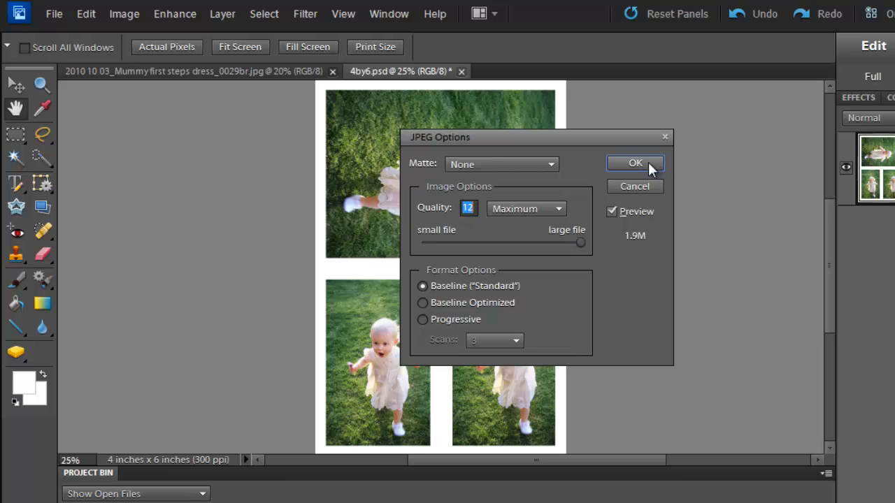
click(635, 162)
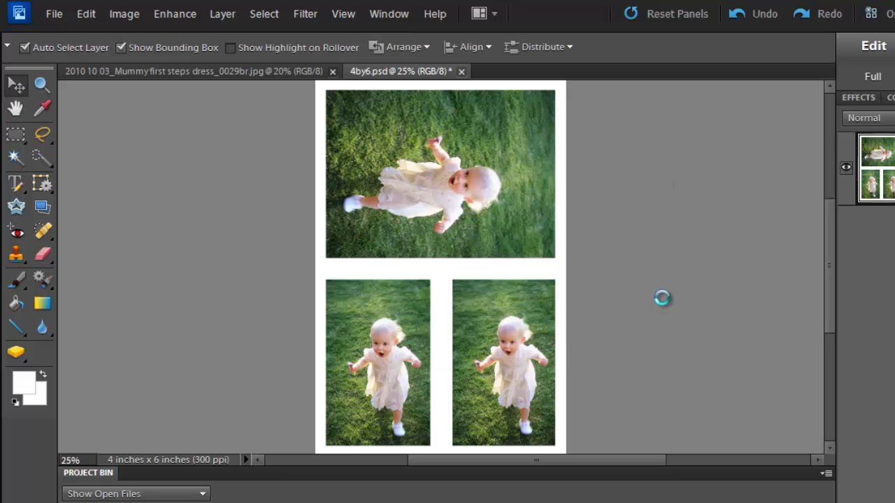
mouse_move(670, 302)
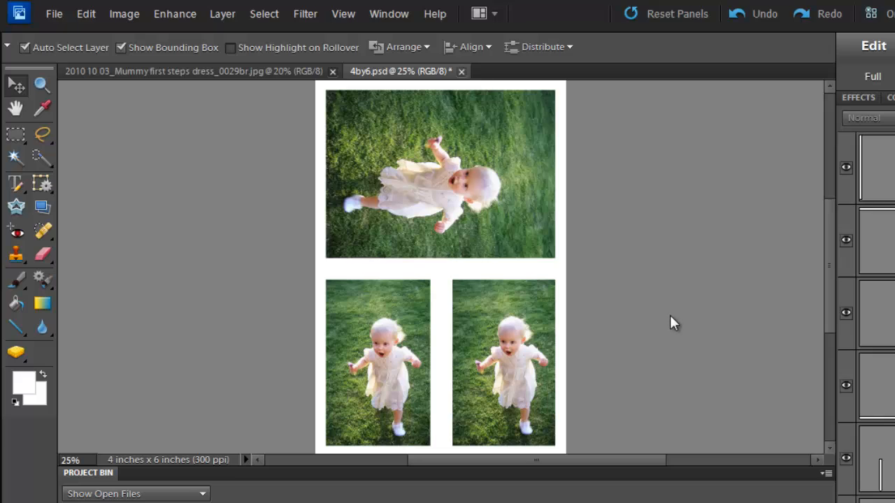
mouse_move(734, 306)
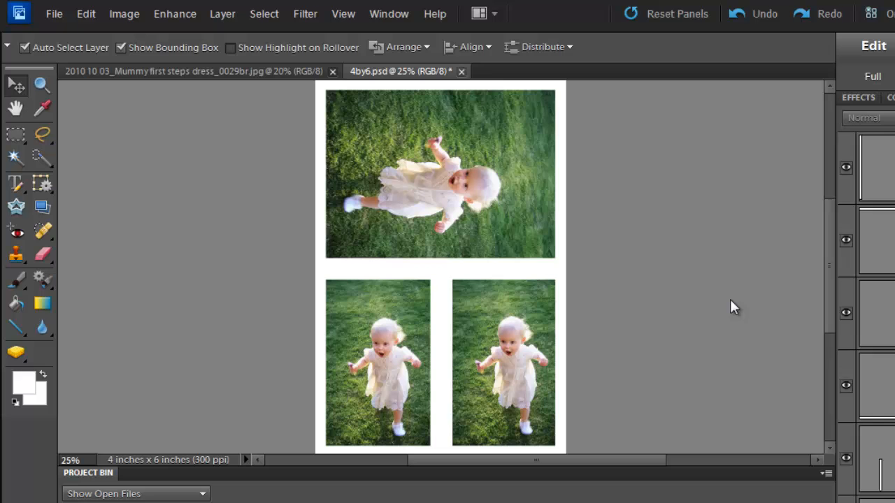
Create a new blank file sized 5 x 7 inches at 300 pixels per inch
click(55, 12)
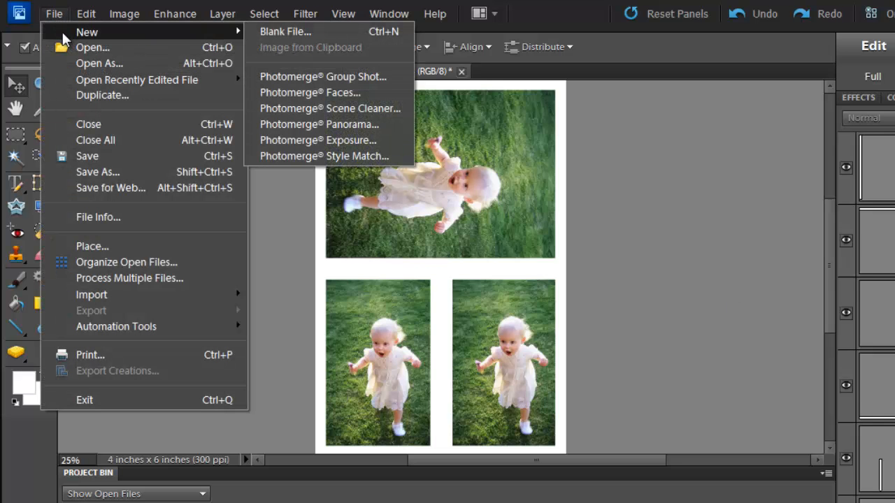
mouse_move(241, 36)
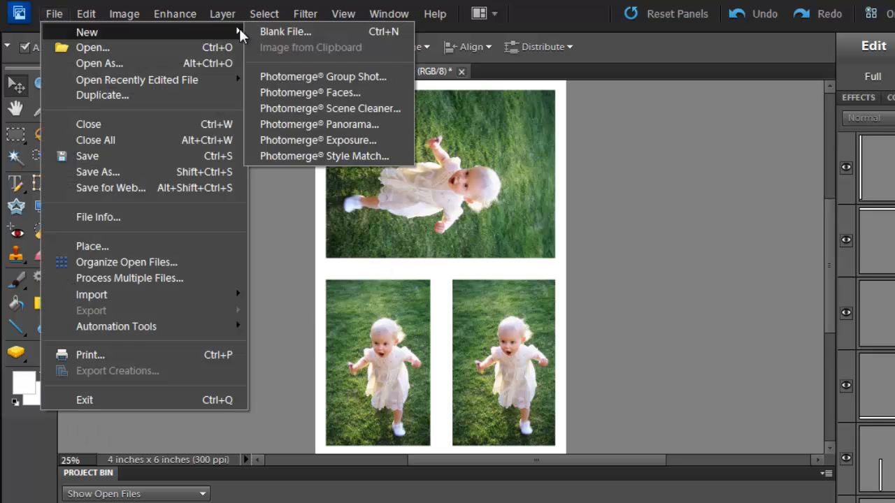
click(284, 32)
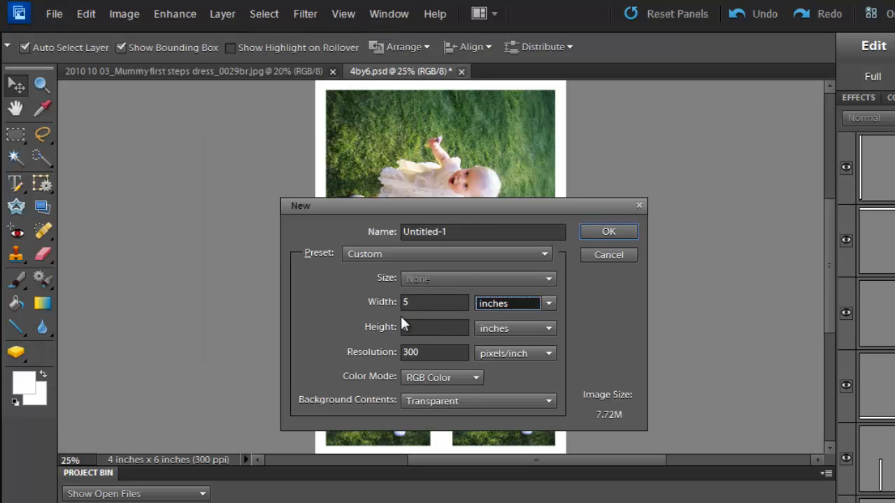
click(433, 302)
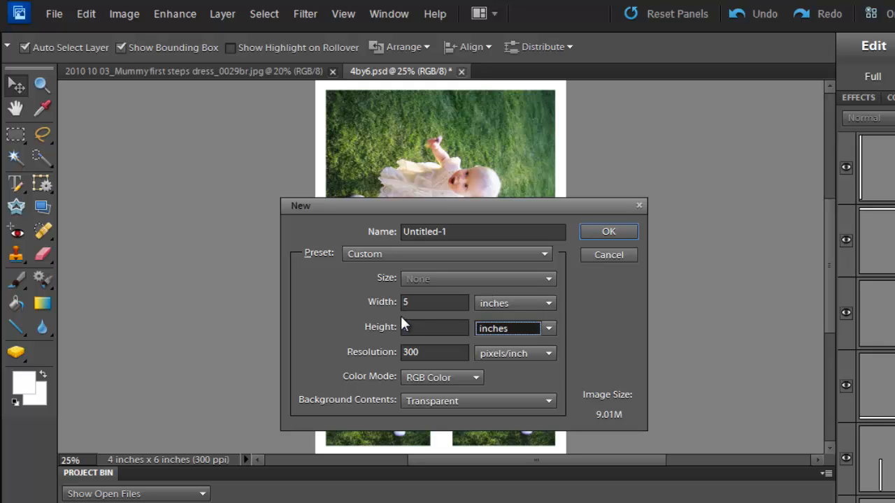
text(7)
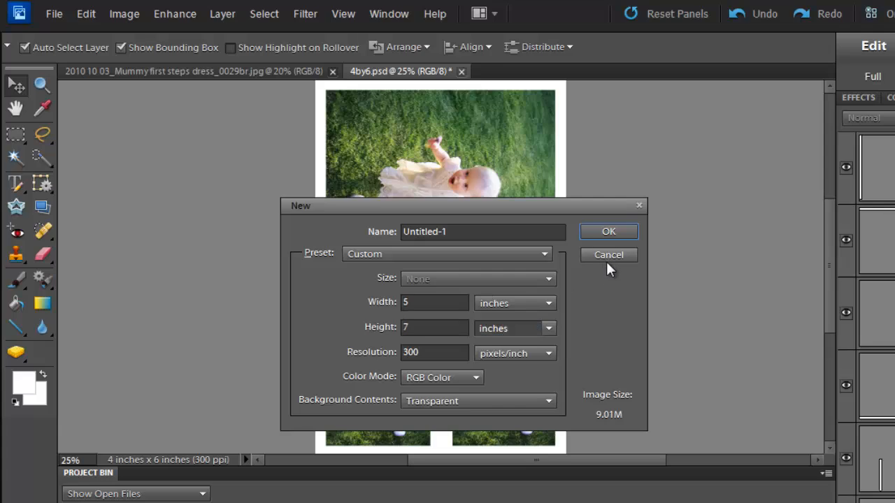